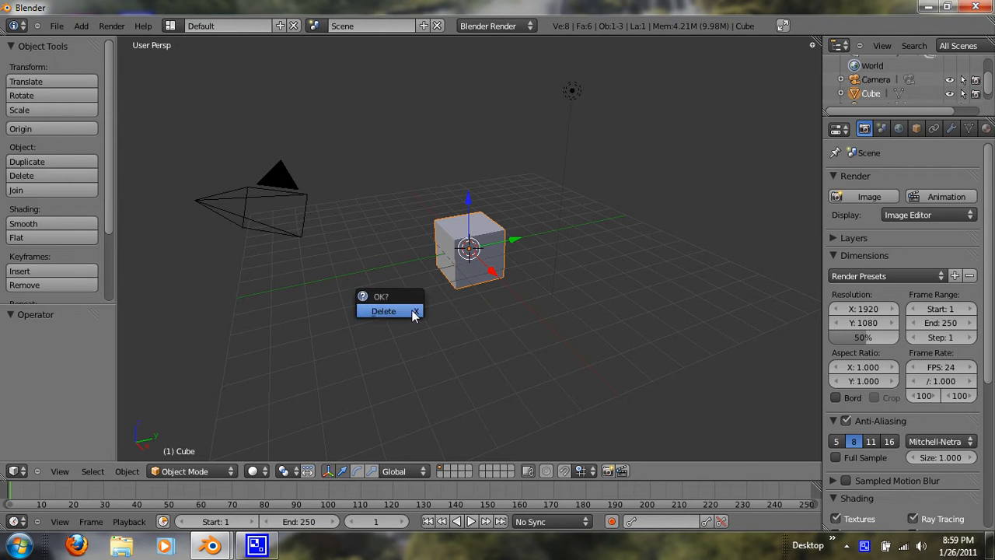
Delete the default cube and add a 16-vertex circle of radius 1 at the centre.
left_click(383, 310)
type("Add Circle")
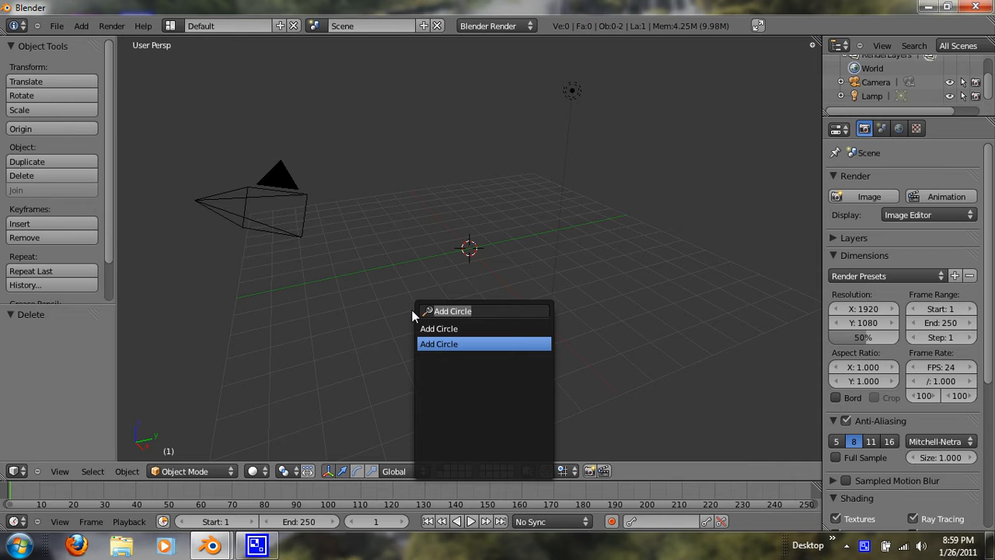
left_click(438, 344)
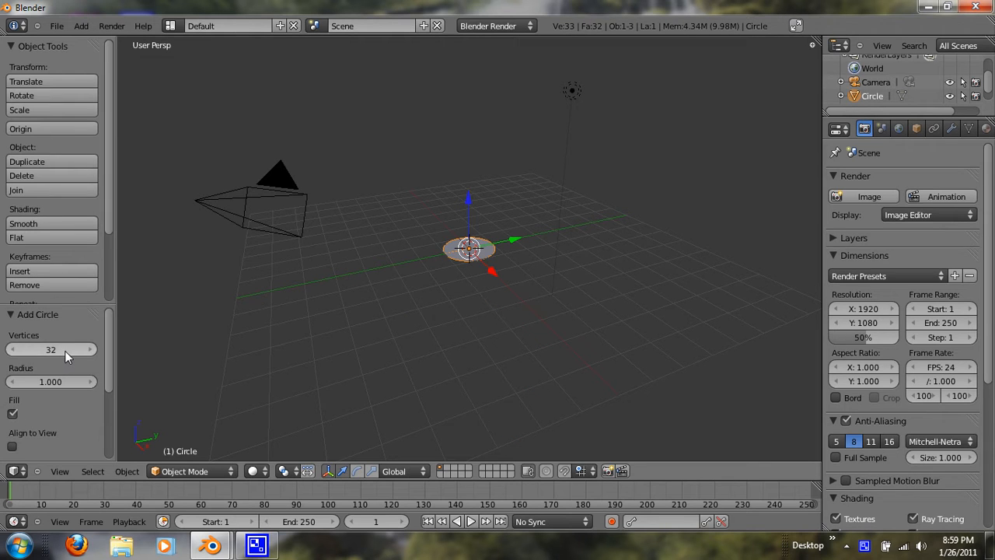
left_click_drag(69, 348, 31, 348)
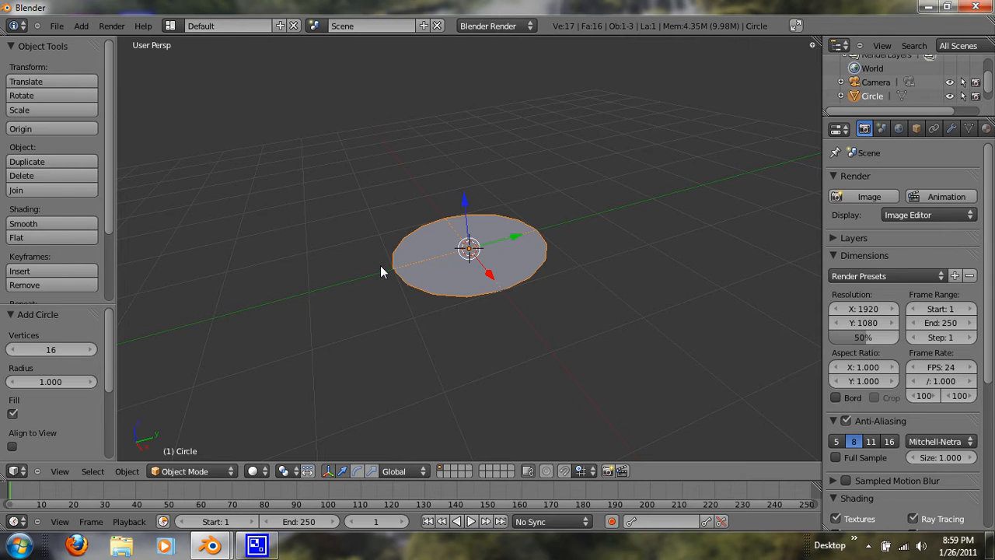
Extrude the circle upward about 2.46 units along Z into a cylindrical wall.
key("Tab")
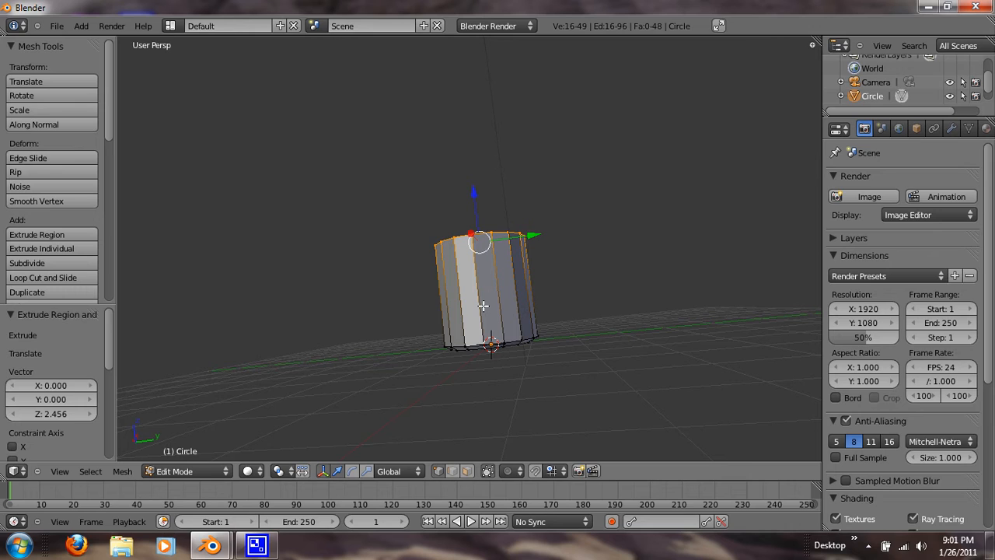
mouse_move(484, 304)
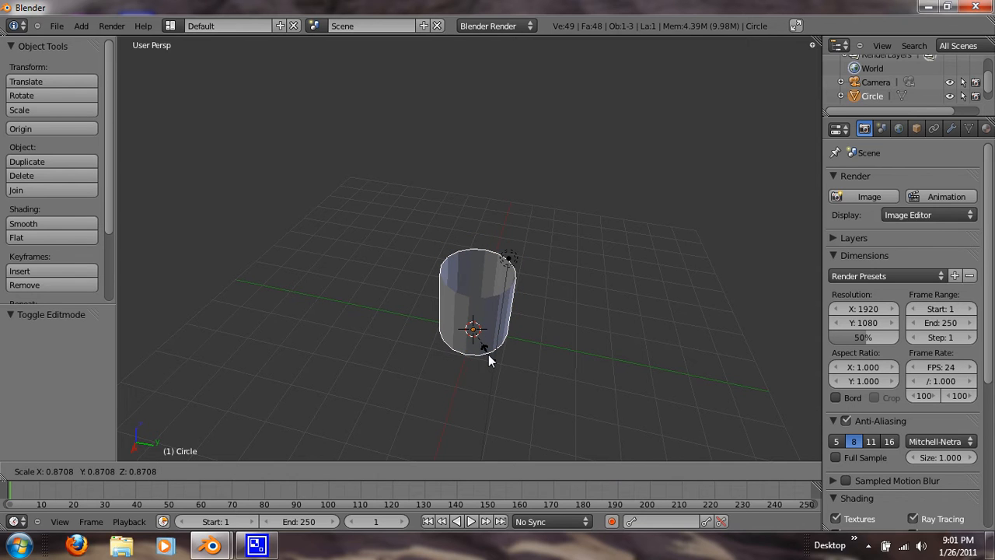
Scale the cylinder down uniformly to 0.794 of its size.
key("y")
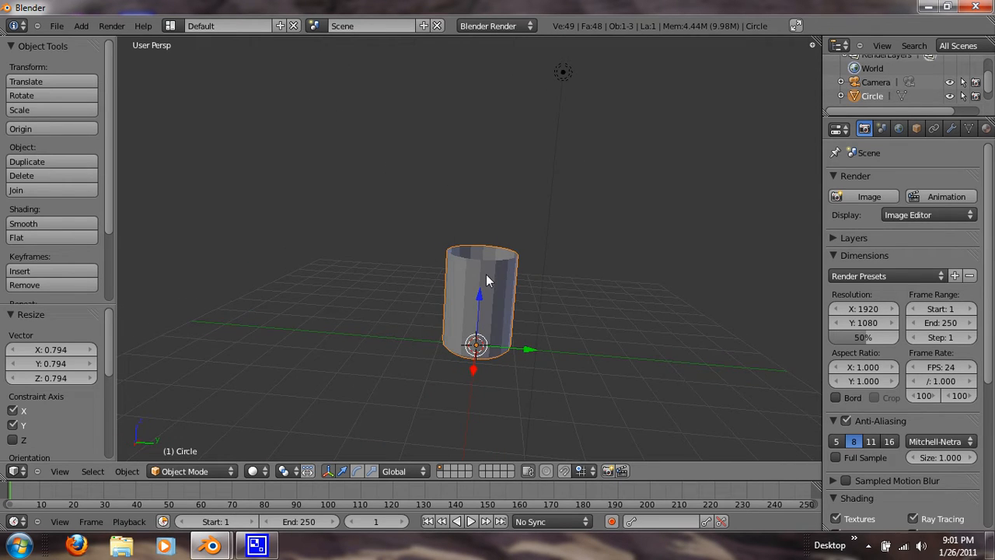
key("Tab")
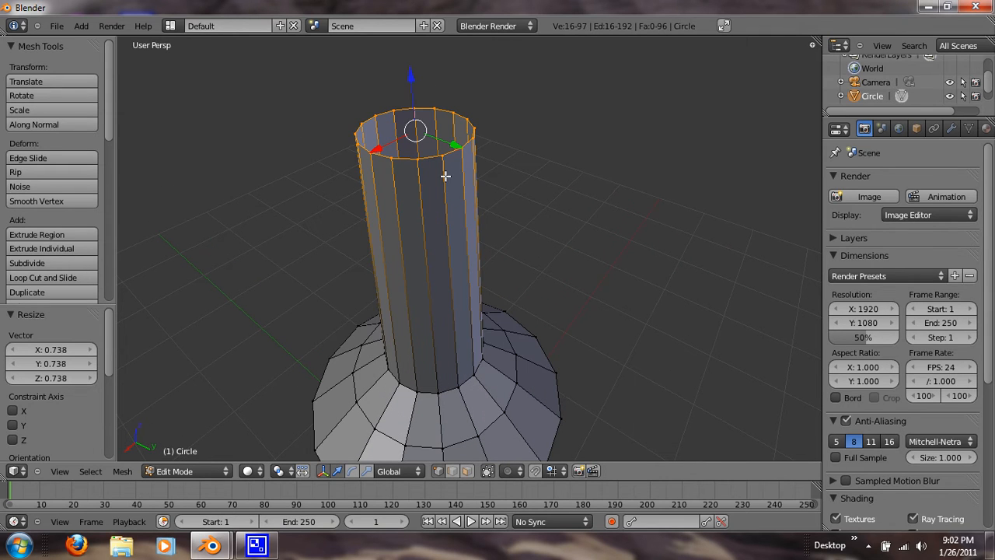
mouse_move(448, 185)
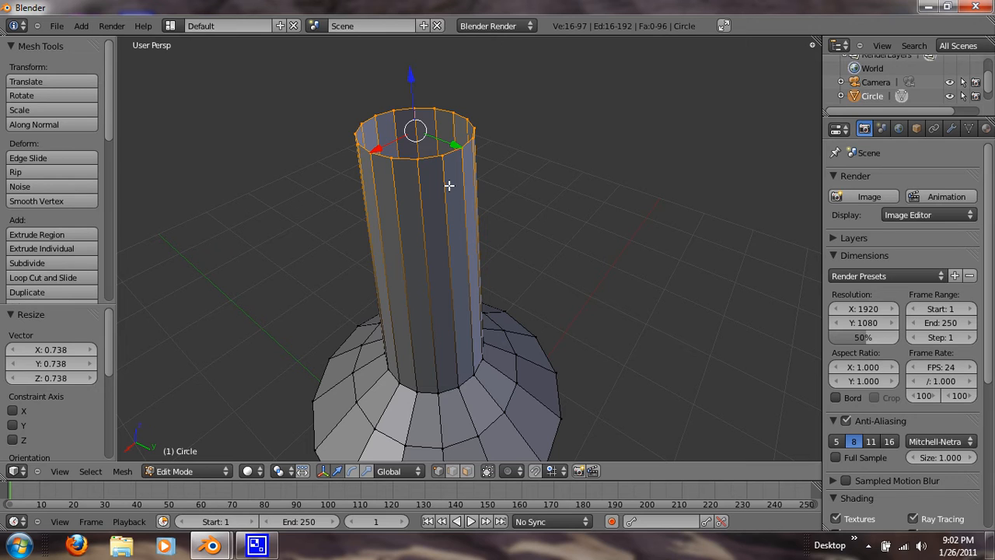
mouse_move(410, 180)
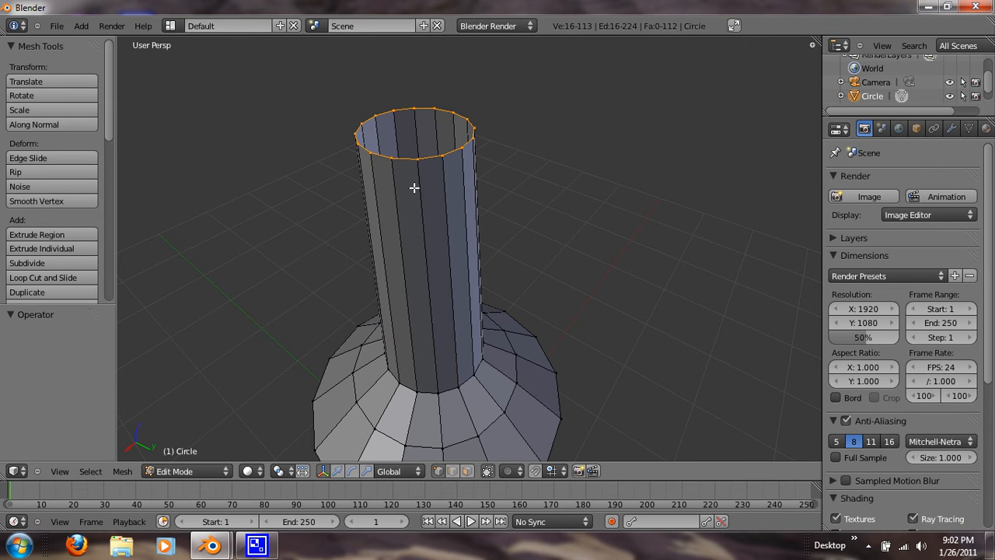
Extrude and scale a new ring on the neck's top rim, nudged up 0.014 units.
key("s")
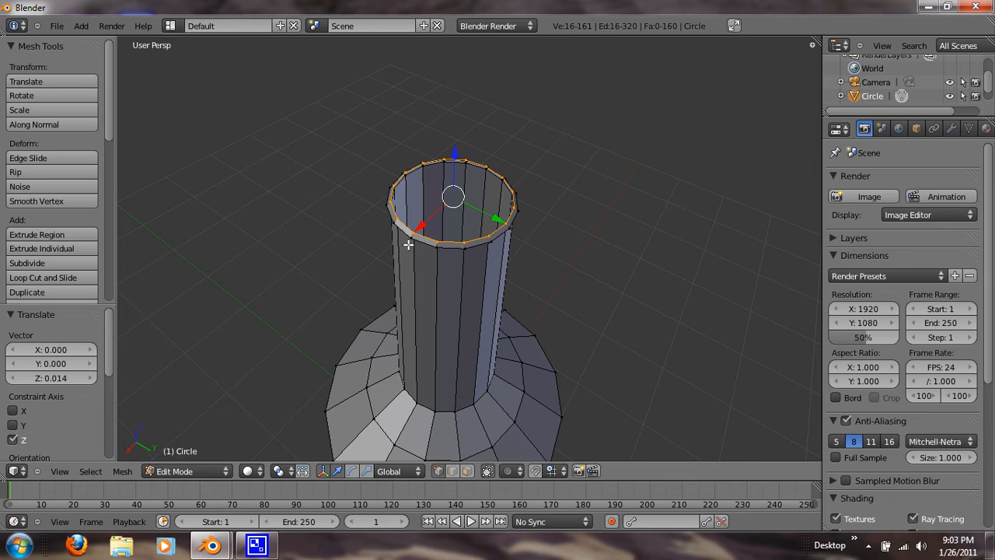
mouse_move(394, 224)
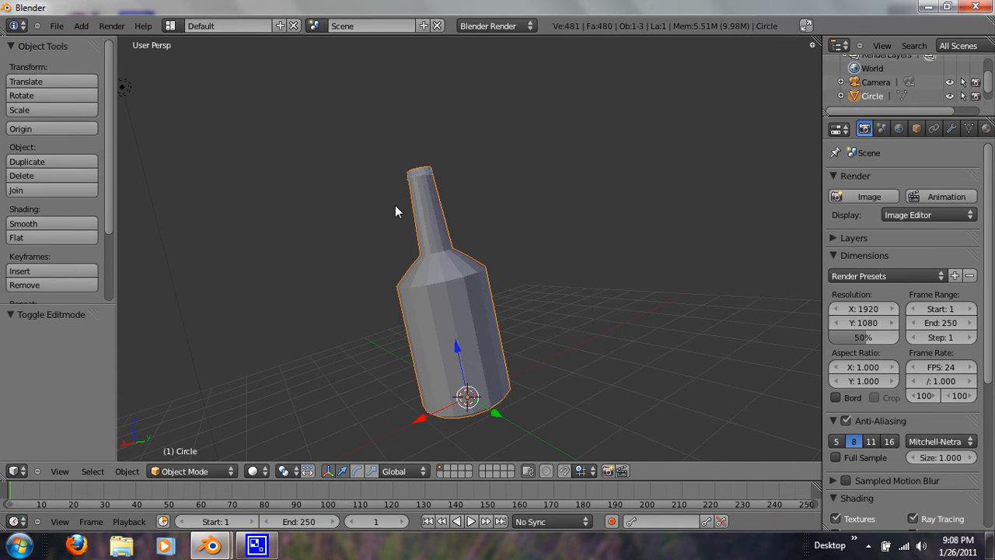
Return to object mode to view the finished bottle body, shoulder and neck.
key("Tab")
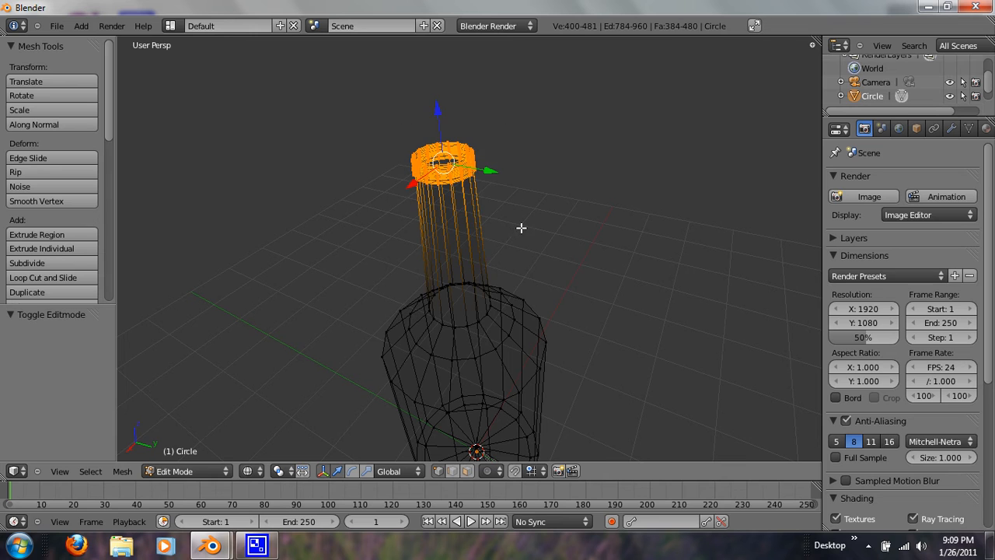
mouse_move(473, 182)
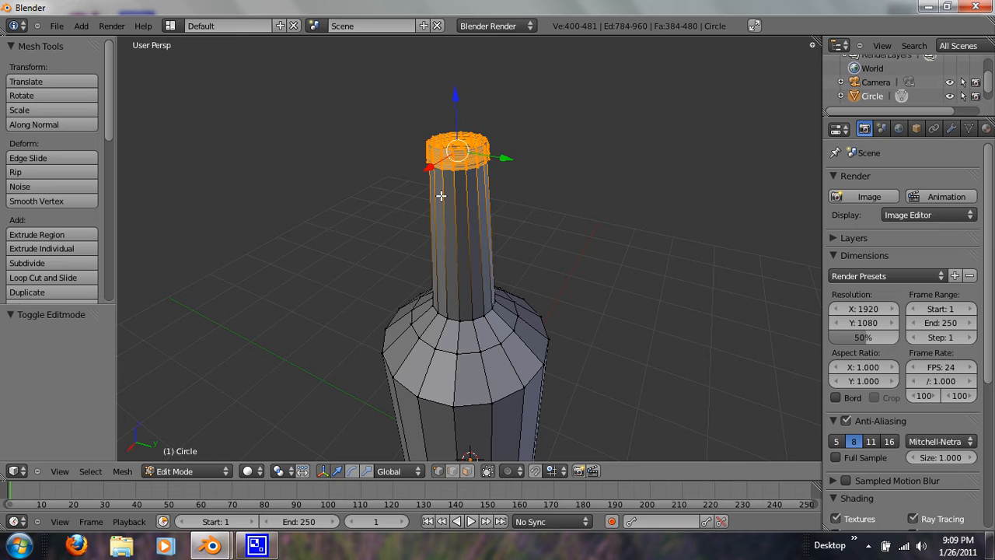
Reshape the top ring of the neck into a short lip at the bottle's mouth.
left_click_drag(454, 155, 454, 121)
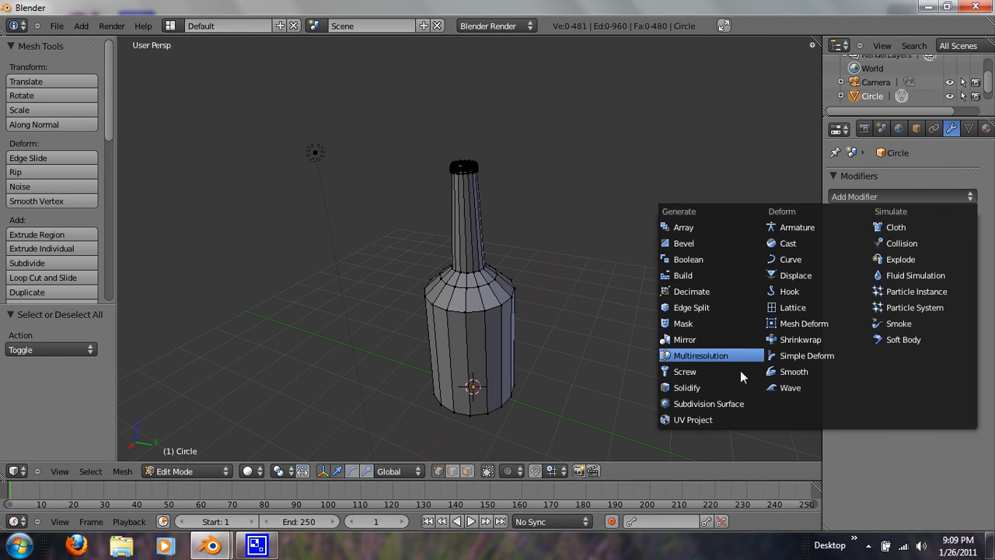
Add a Subdivision Surface modifier to the bottle with viewport level 2.
left_click(709, 403)
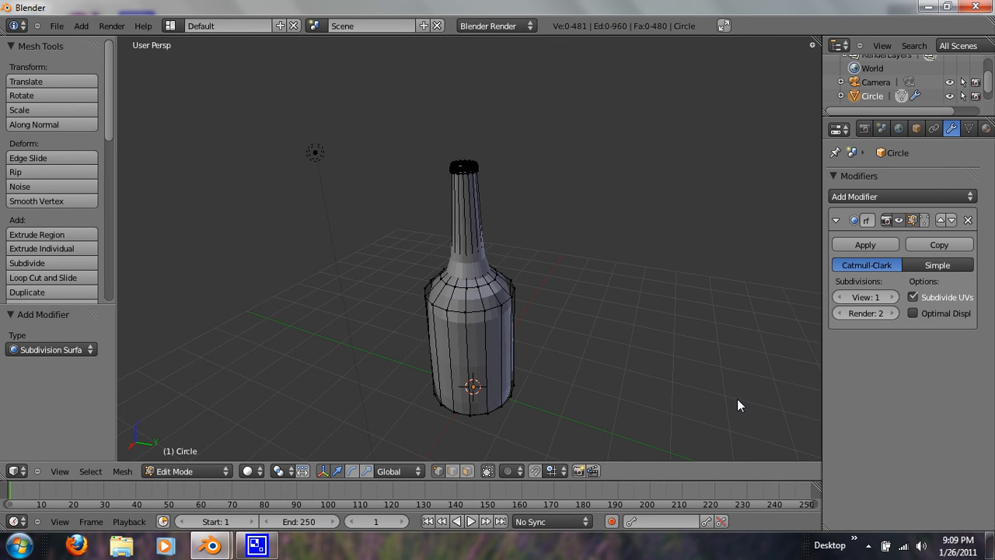
mouse_move(894, 289)
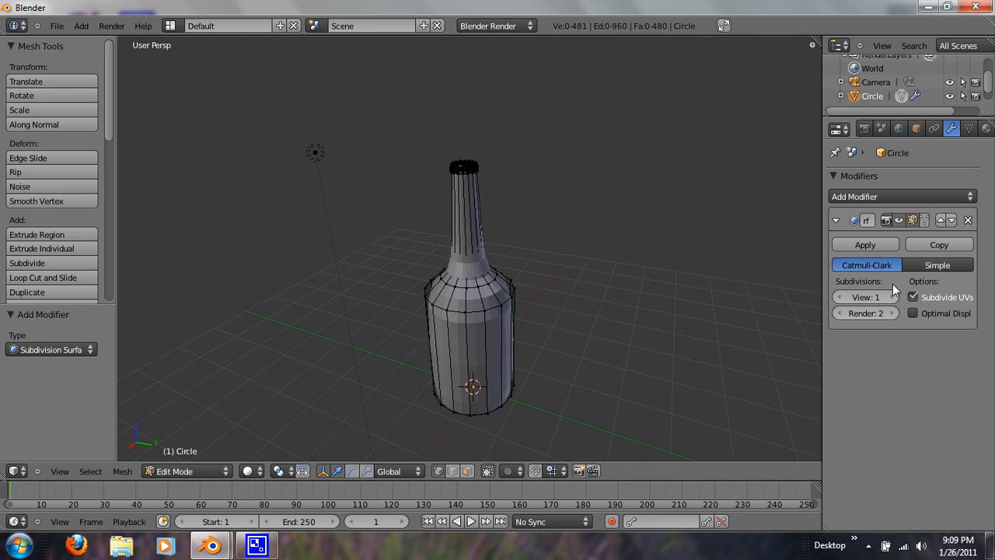
left_click(893, 297)
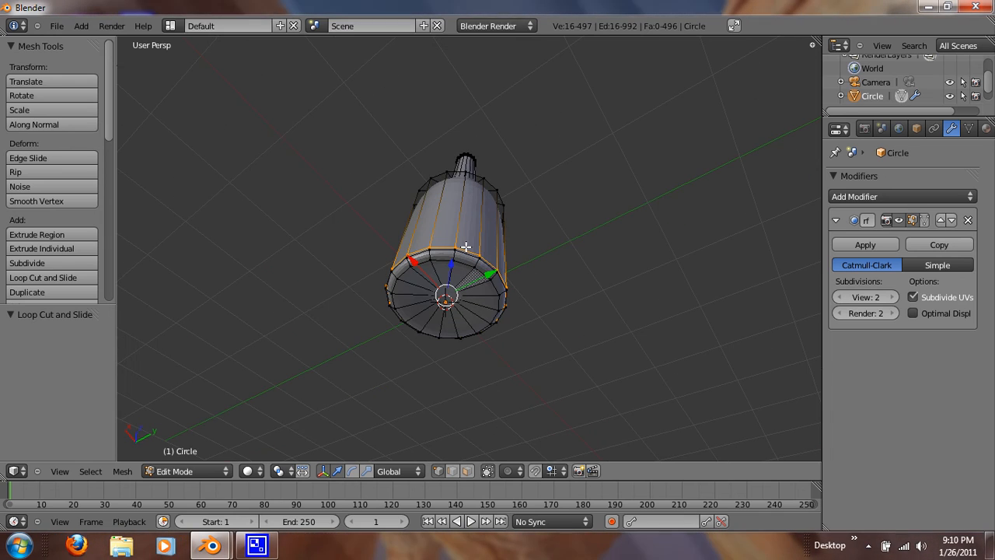
Cut edge loops near the base bottom and the shoulder, then return to object mode.
left_click(44, 277)
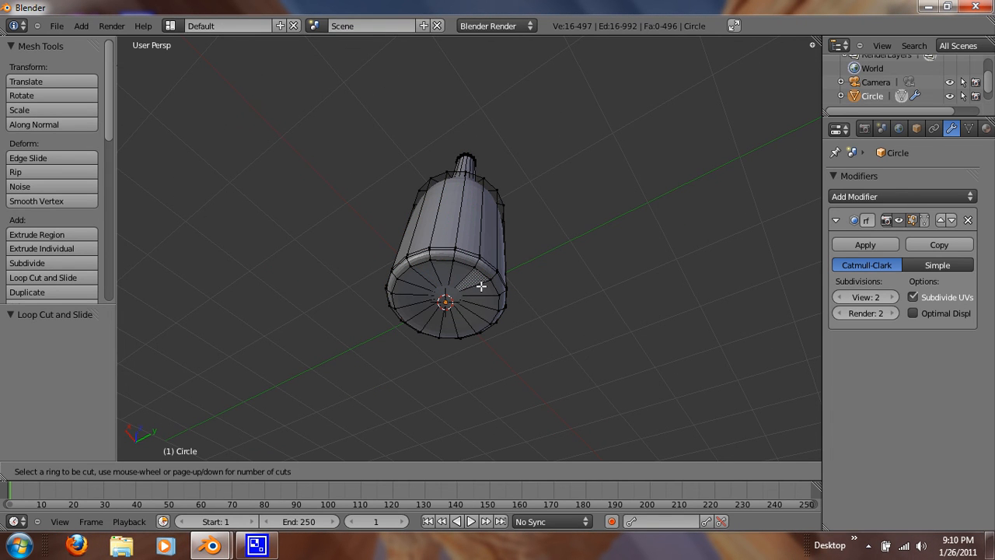
mouse_move(463, 273)
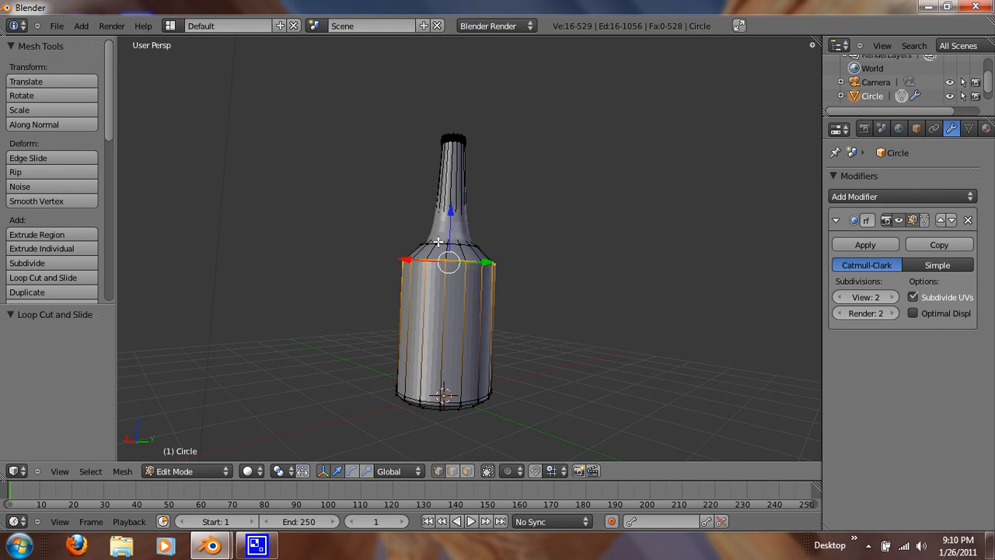
left_click(42, 276)
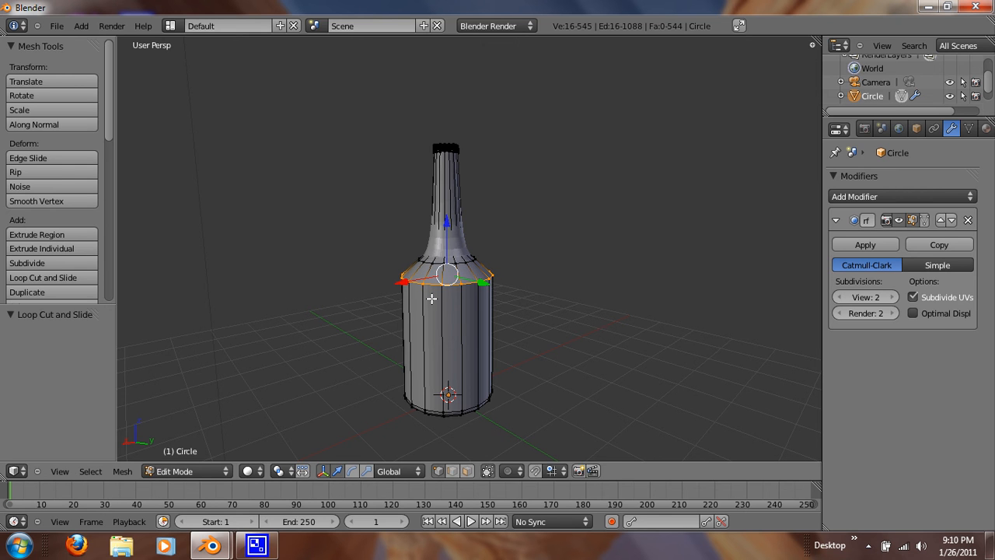
key("Tab")
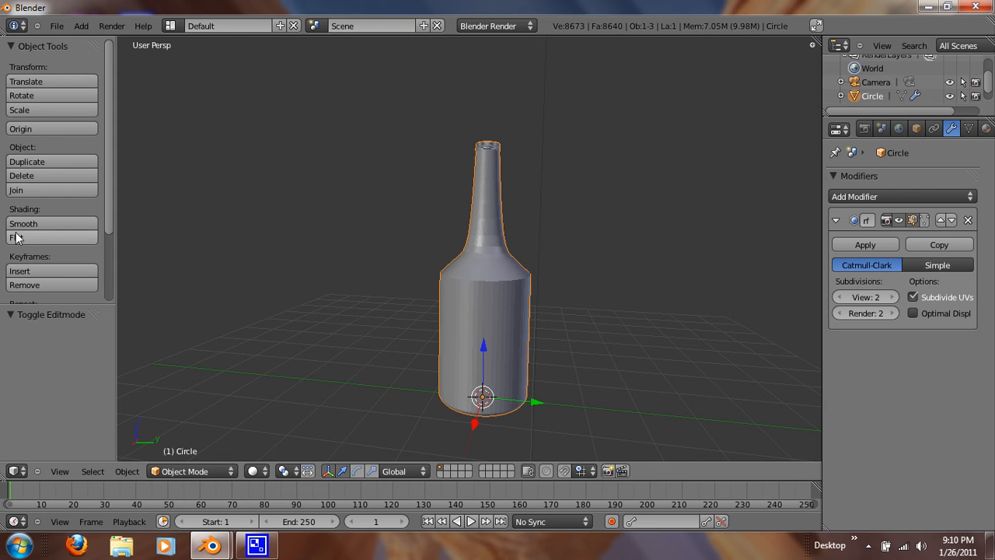
Apply smooth shading to the bottle and orbit to look down on it.
left_click(21, 224)
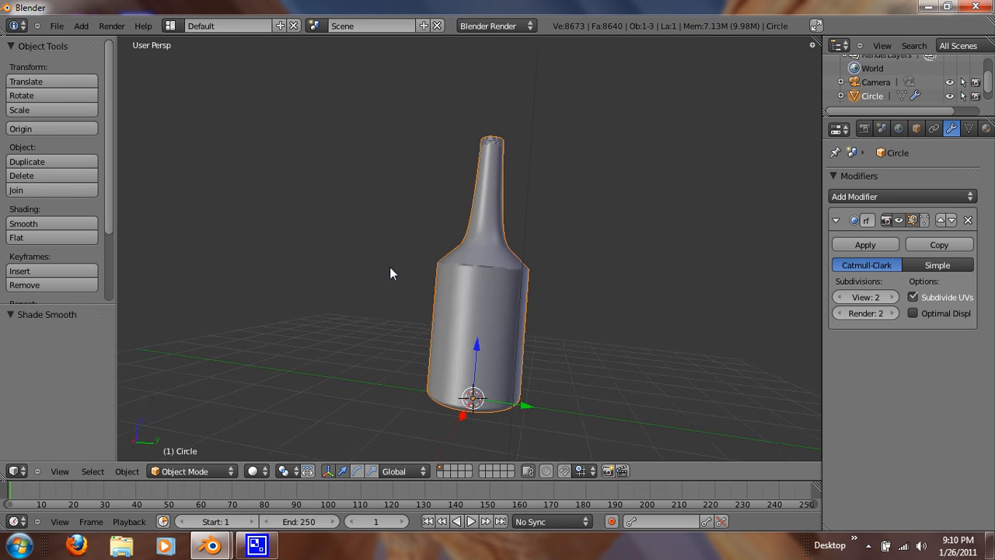
left_click_drag(392, 274, 494, 346)
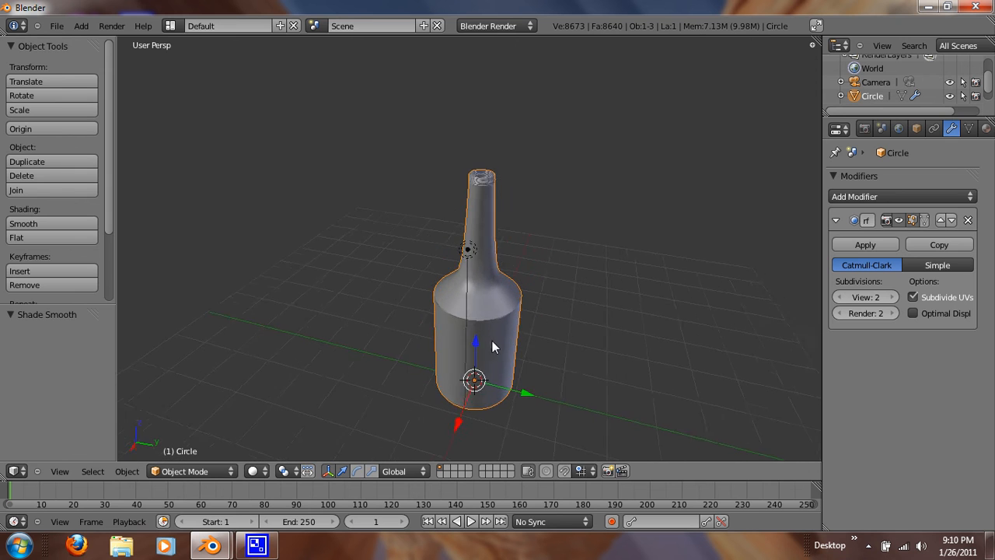